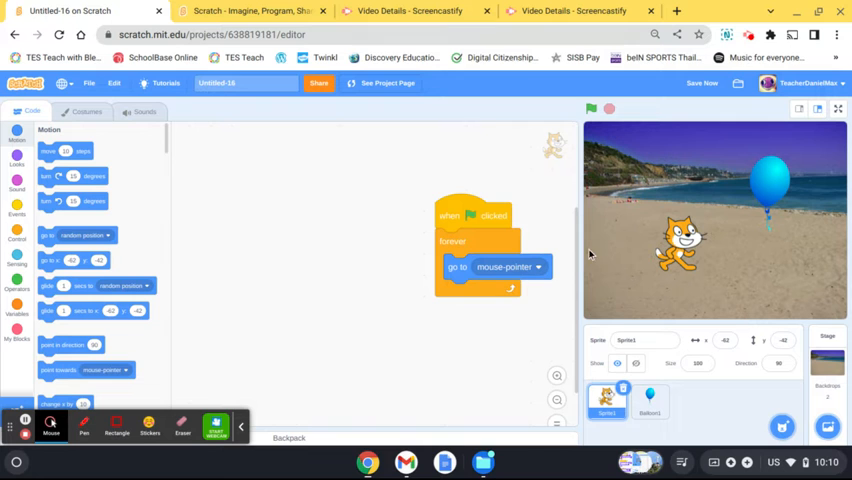
pyautogui.moveTo(658, 243)
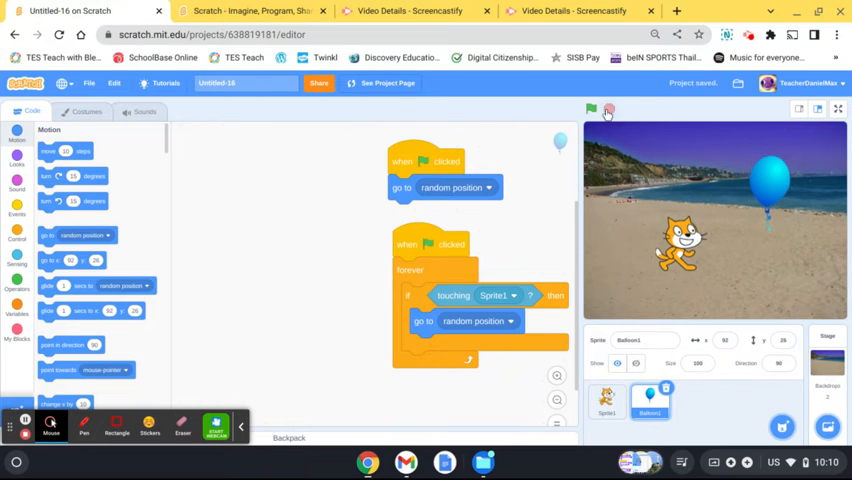
# Step: Stop the game and make a new variable named Points for all sprites
pyautogui.click(591, 109)
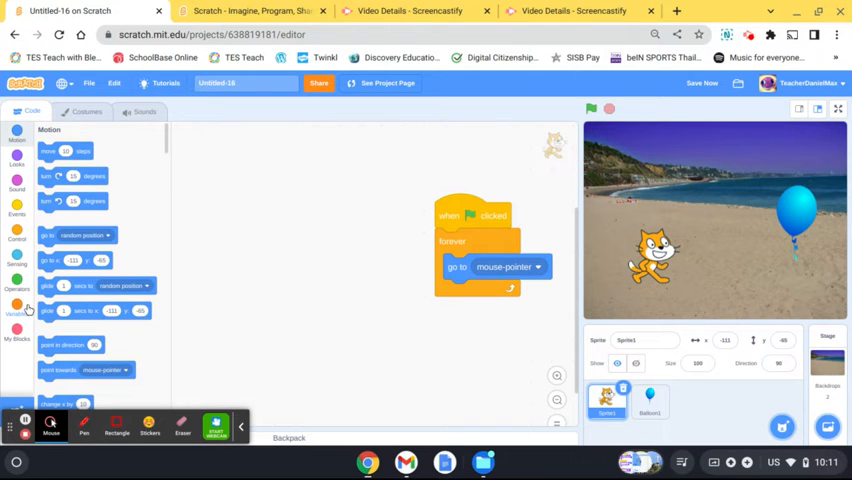
pyautogui.click(17, 305)
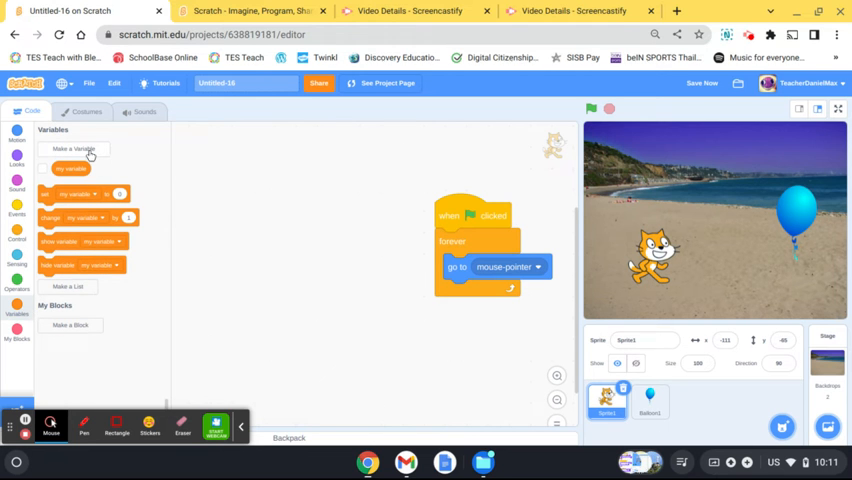
pyautogui.click(70, 149)
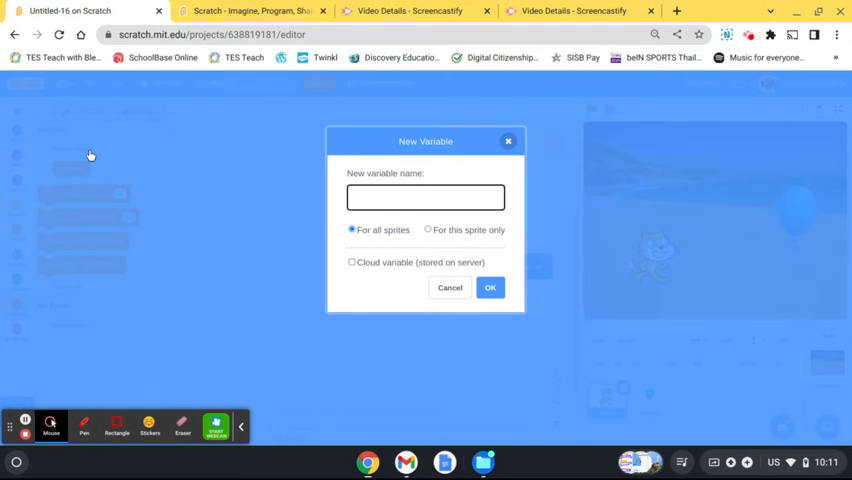
pyautogui.moveTo(89, 155)
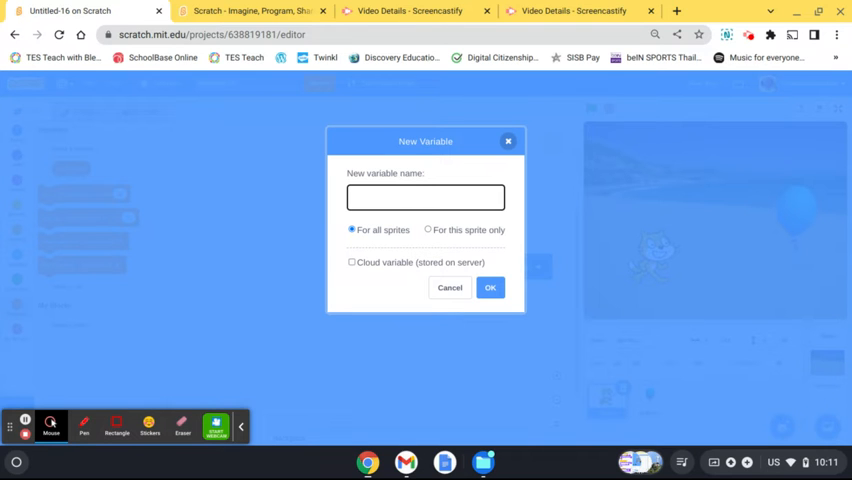
pyautogui.write('Poin')
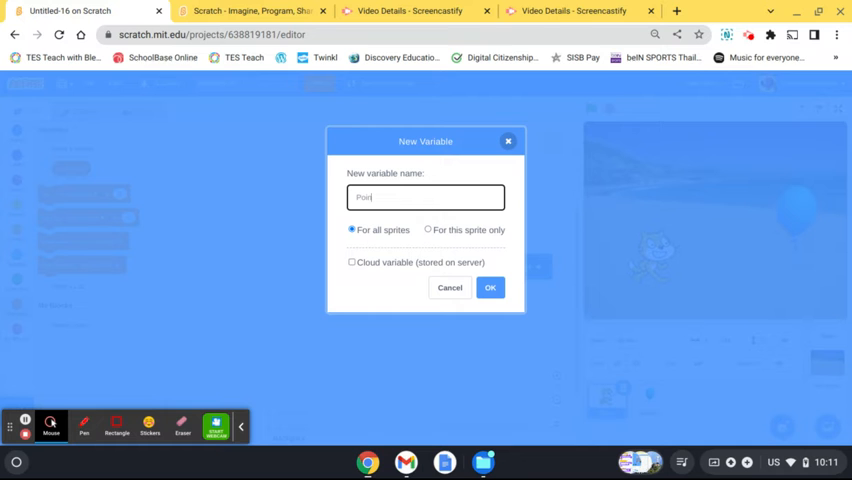
pyautogui.write('ts')
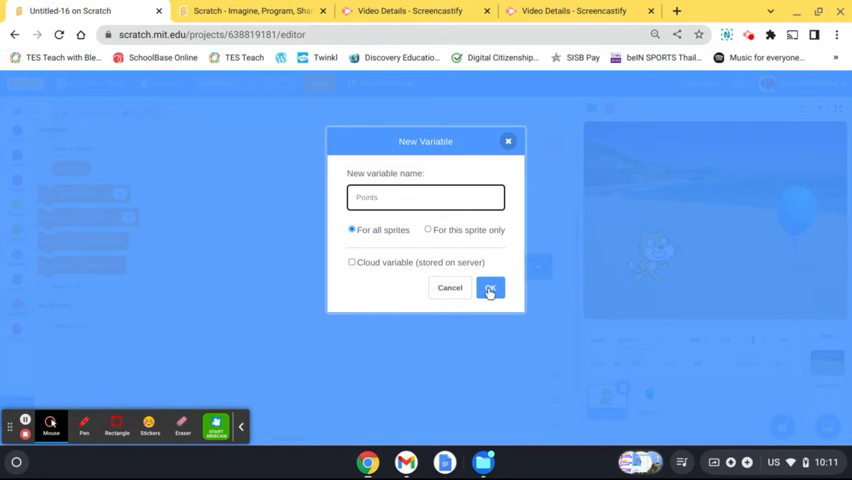
pyautogui.click(490, 288)
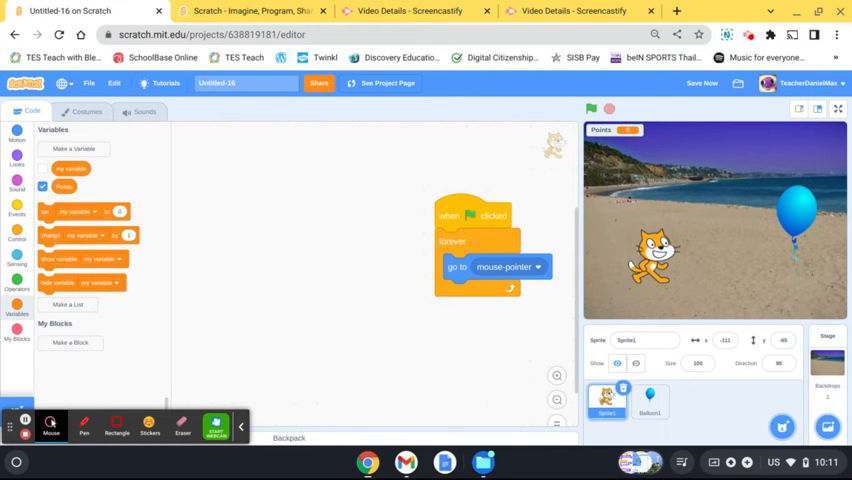
pyautogui.moveTo(436, 301)
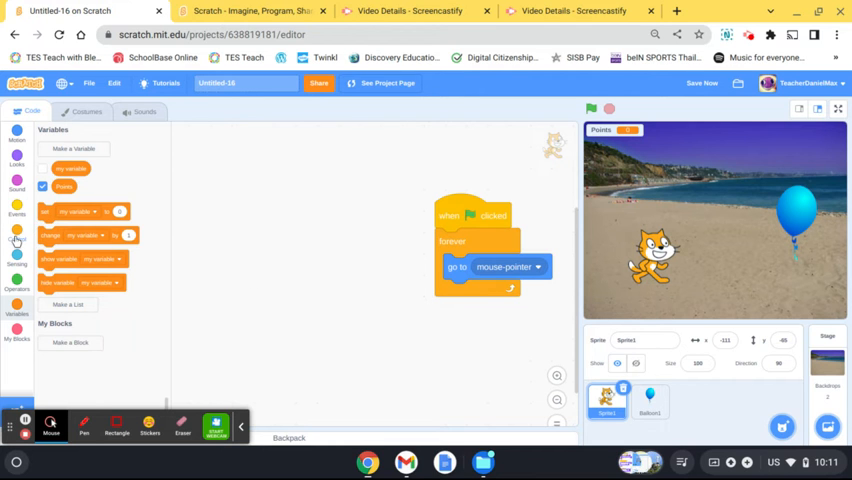
# Step: Add a green-flag block setting Points to 0 on the cat, then select the Balloon1 sprite
pyautogui.click(17, 210)
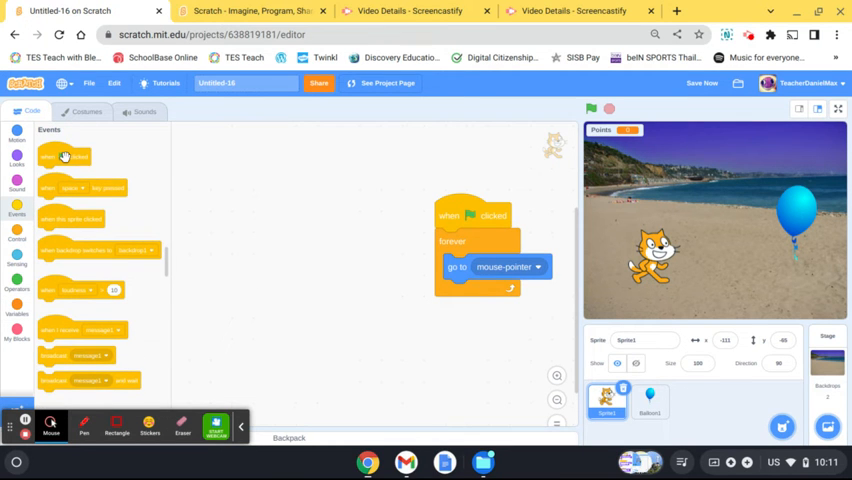
pyautogui.moveTo(65, 156); pyautogui.dragTo(280, 179)
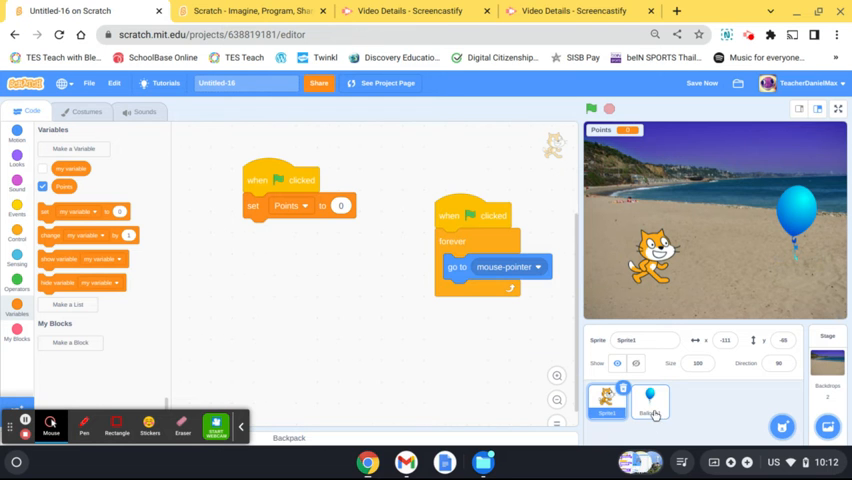
pyautogui.click(649, 400)
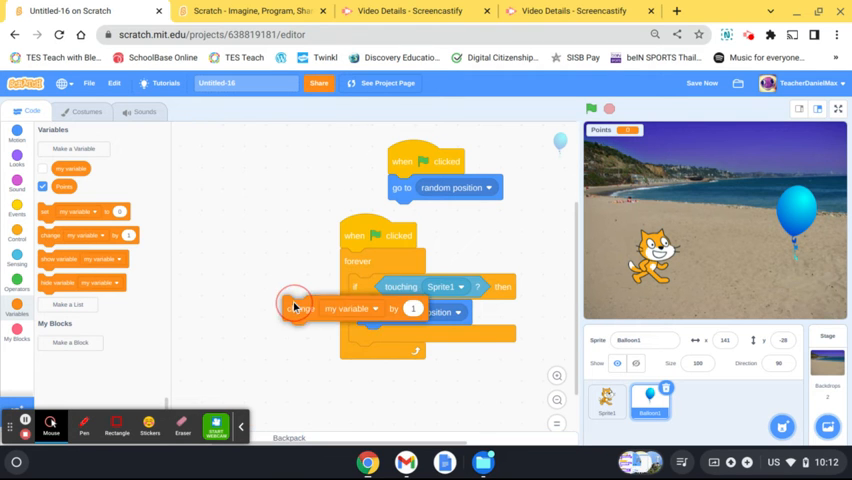
# Step: Place a change-by-1 block inside the if-touching-Sprite1 check and choose its variable
pyautogui.moveTo(295, 307); pyautogui.dragTo(375, 355)
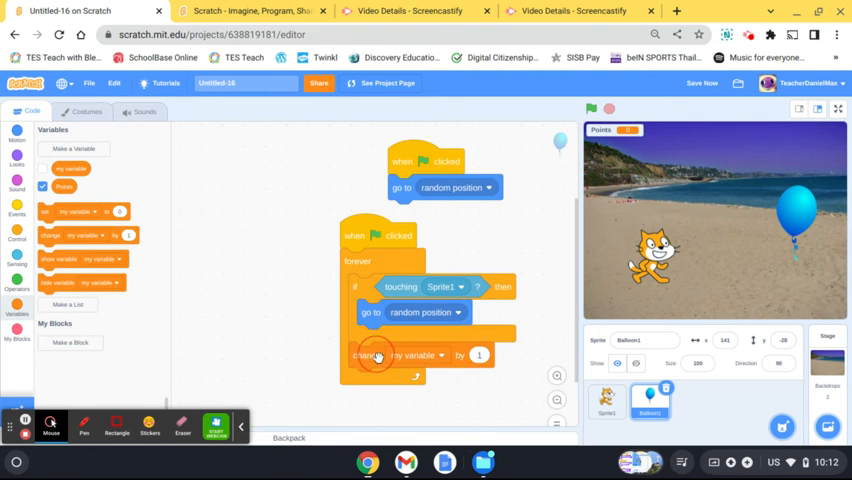
pyautogui.click(419, 338)
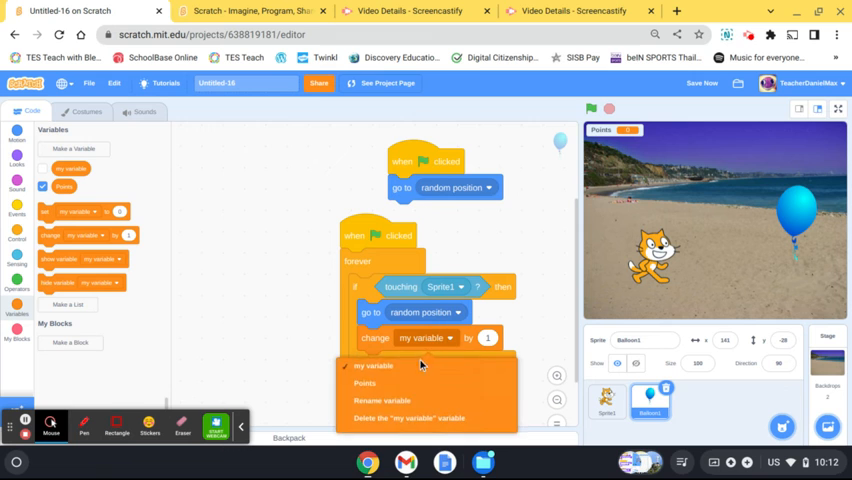